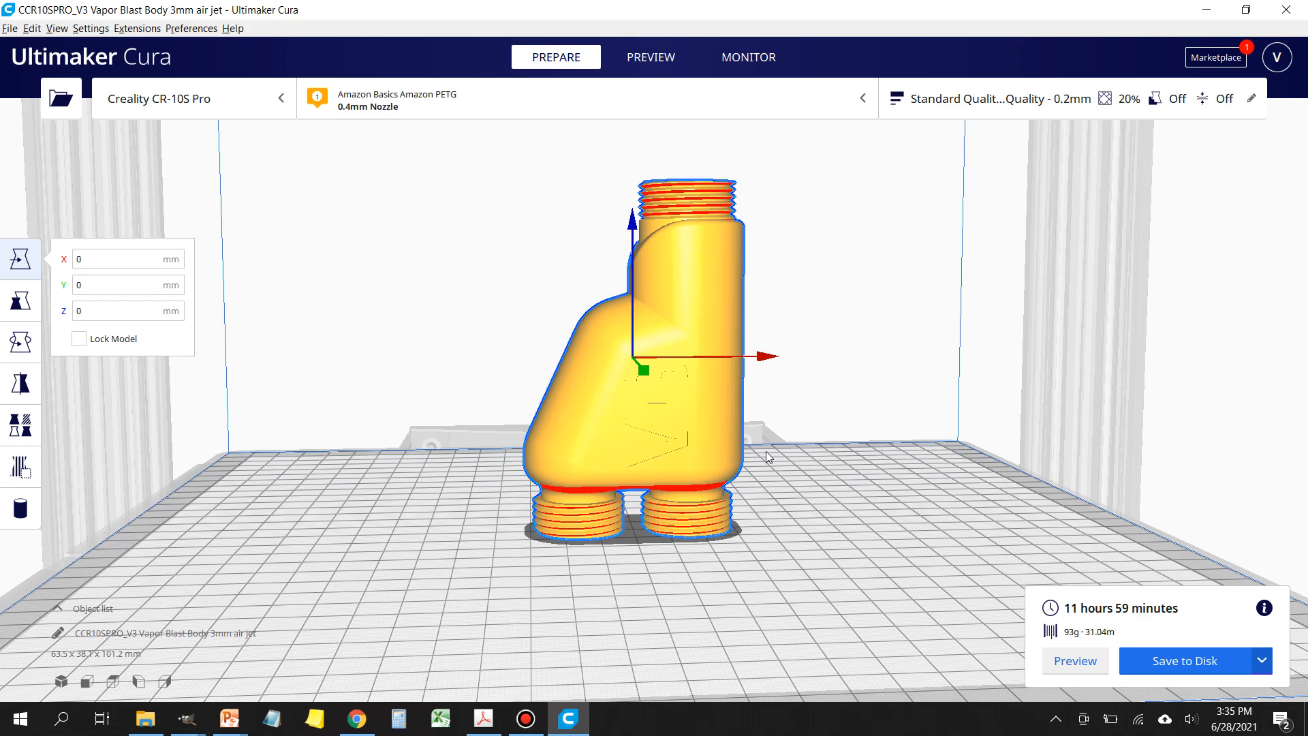
- Review the custom print settings, confirming the build plate temperature of 77 °C
click(984, 98)
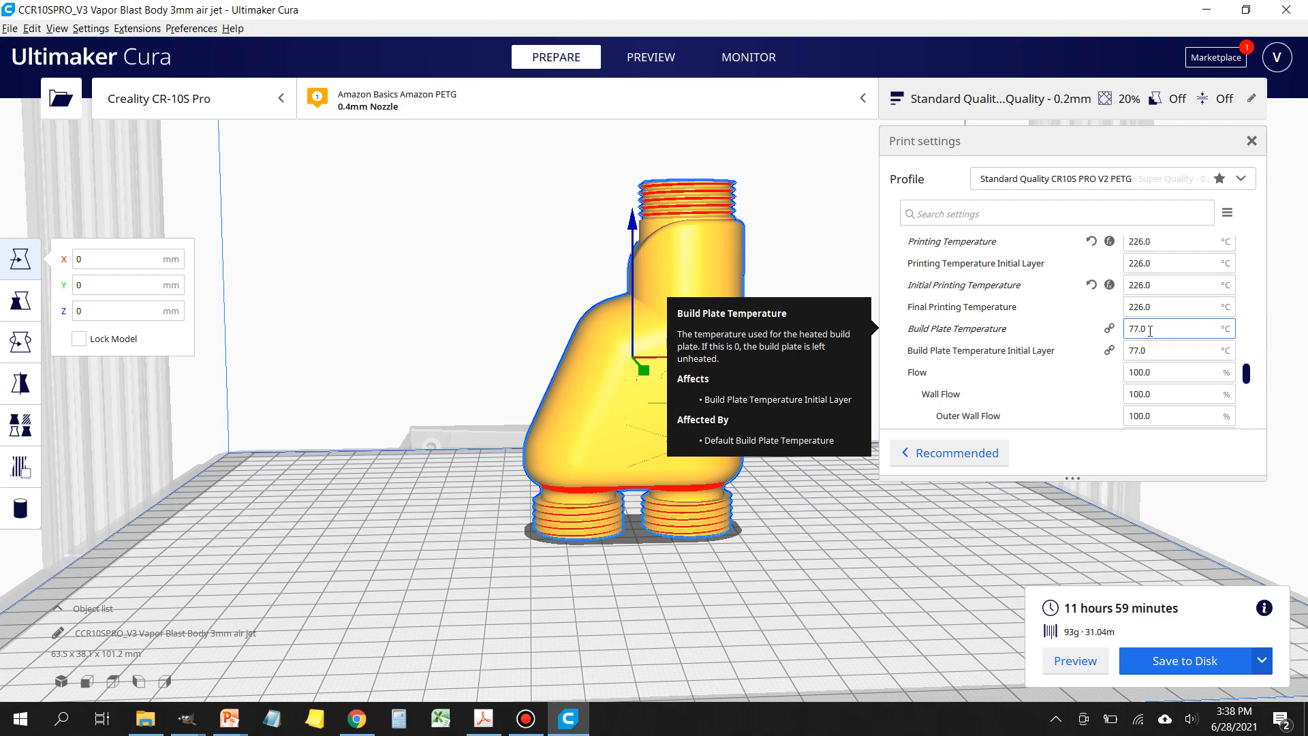
click(650, 57)
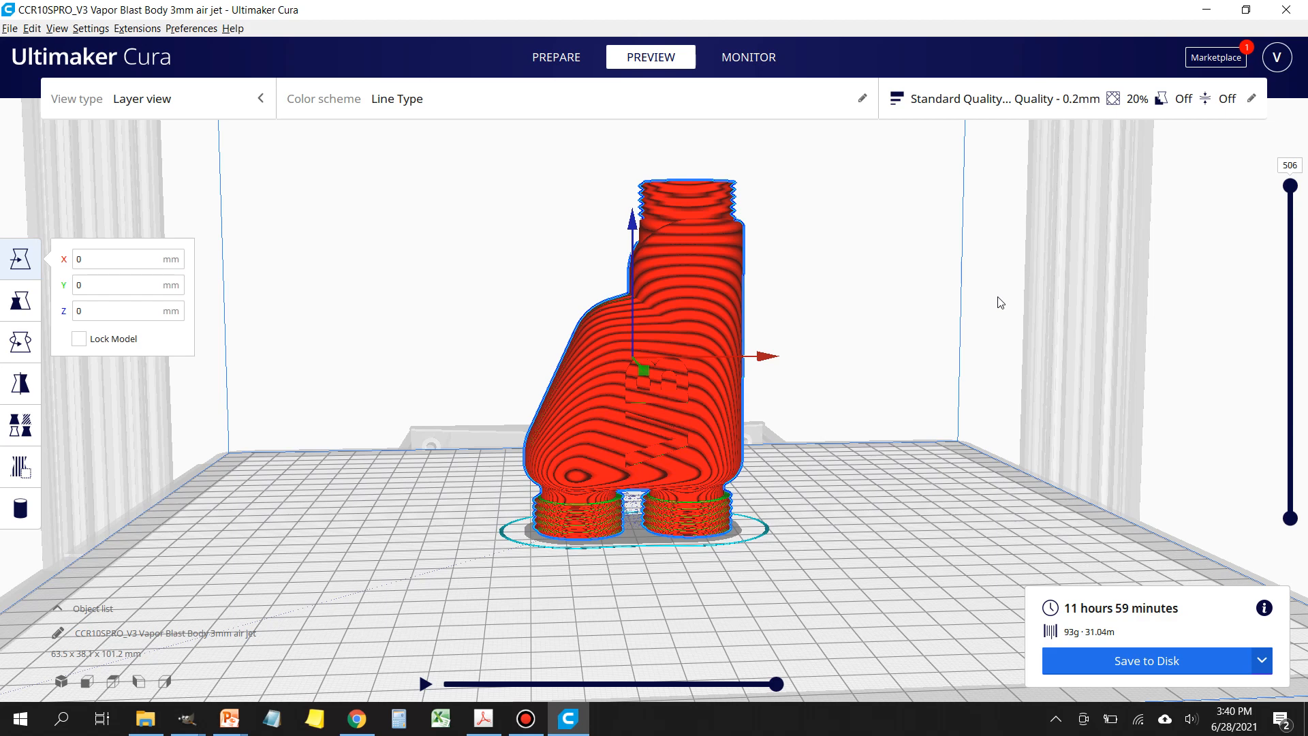
mouse_move(917, 474)
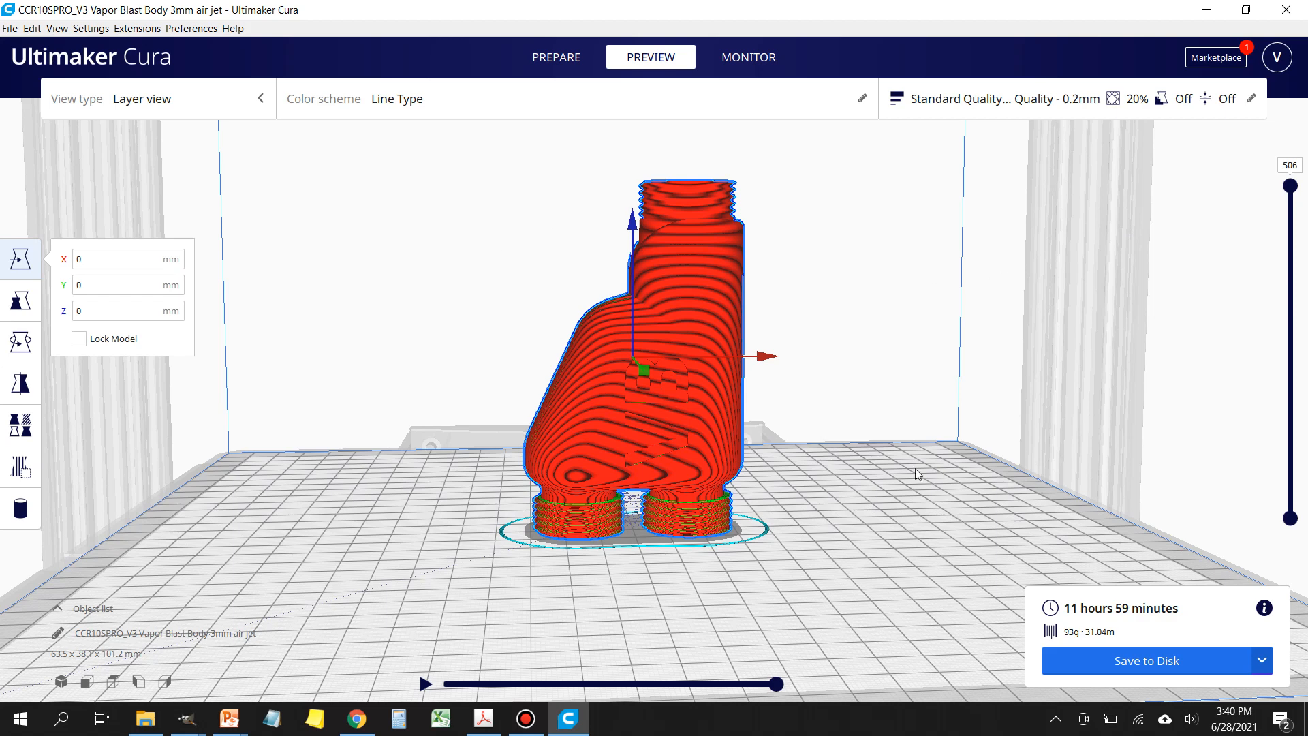
- Step the layer slider through the lower threaded-foot layers, then back up to all 506 layers
drag(1290, 176, 1289, 488)
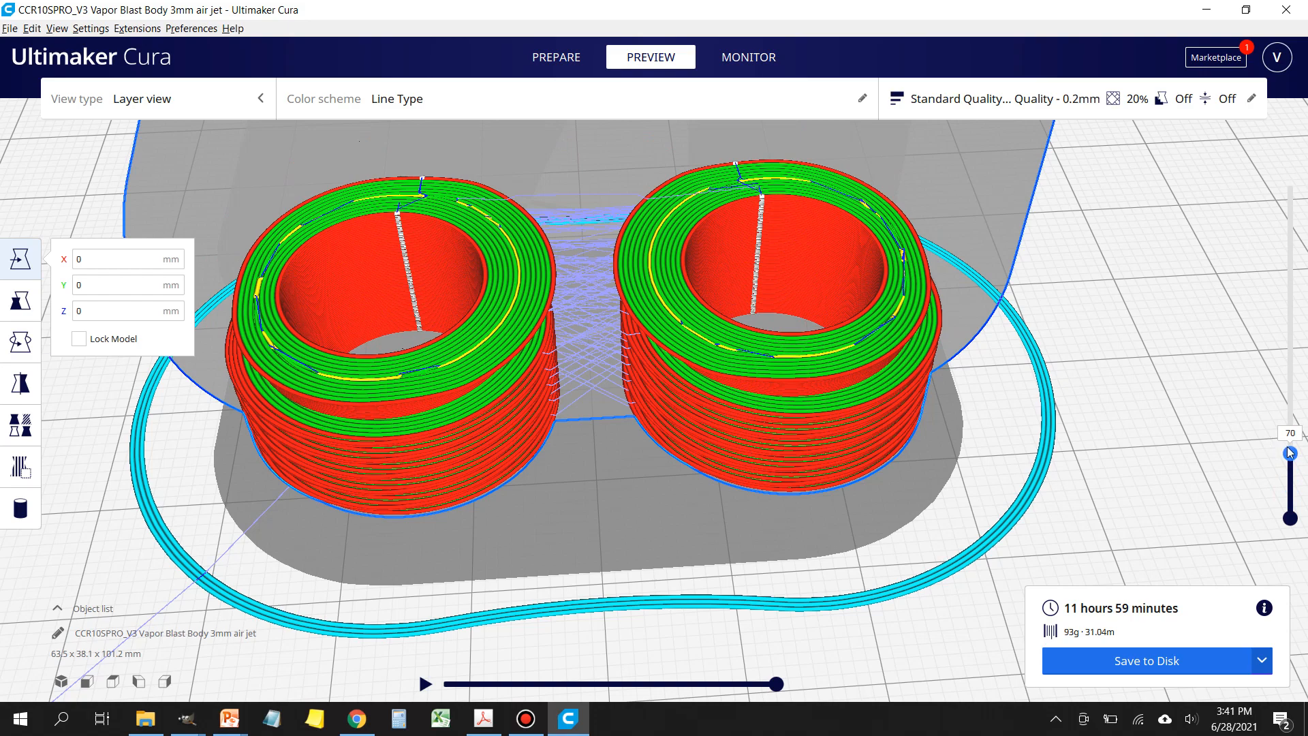
drag(1289, 453, 1289, 425)
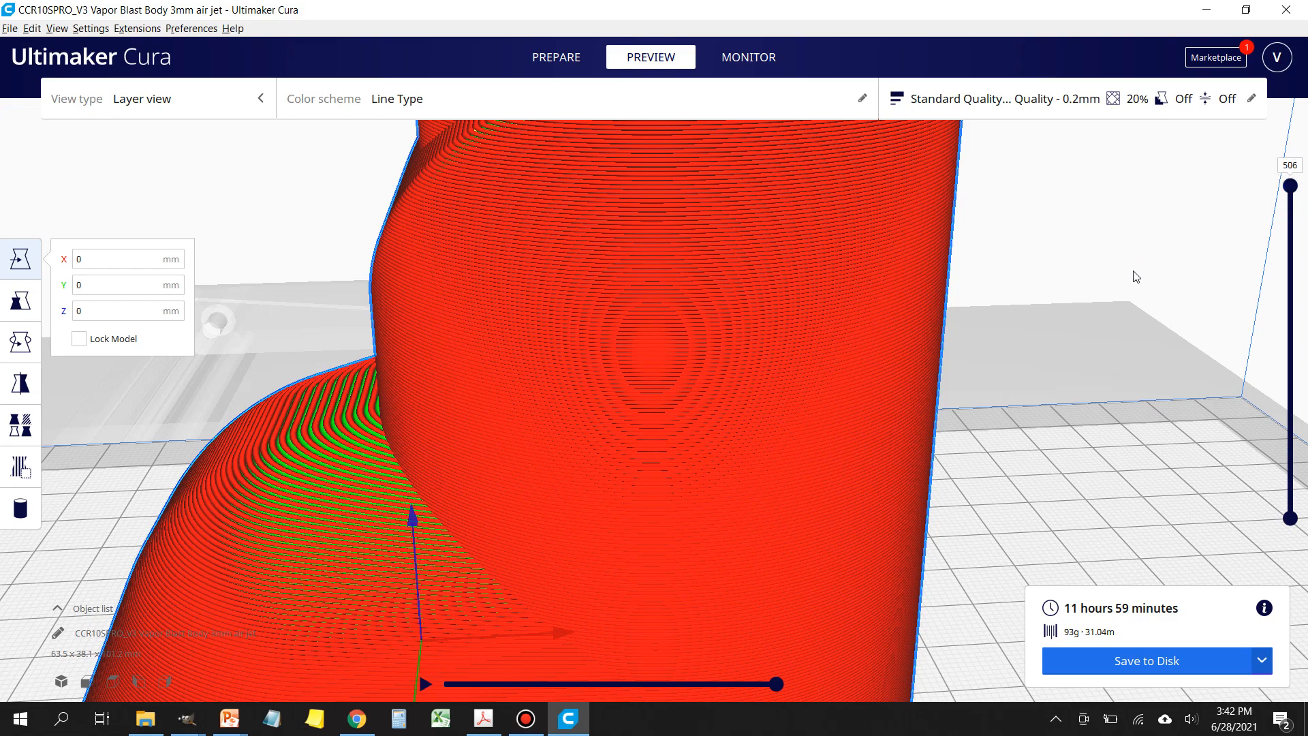
click(554, 57)
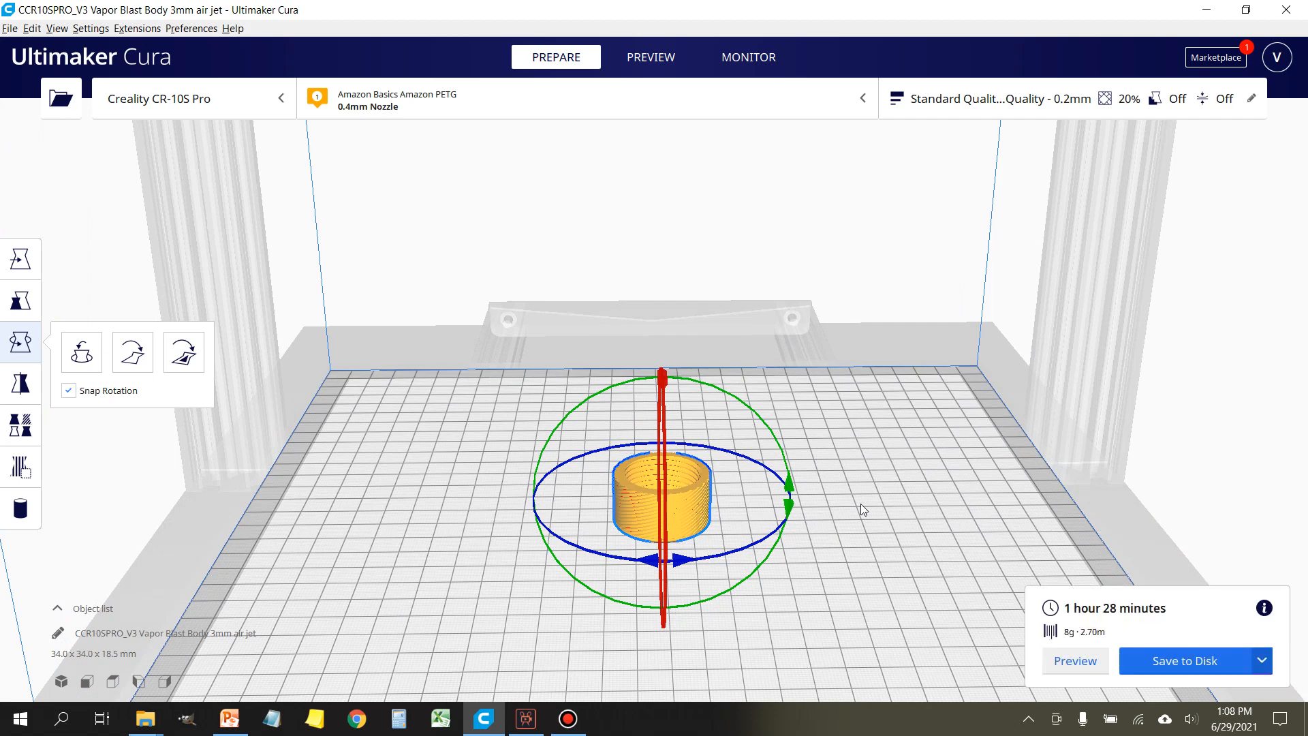